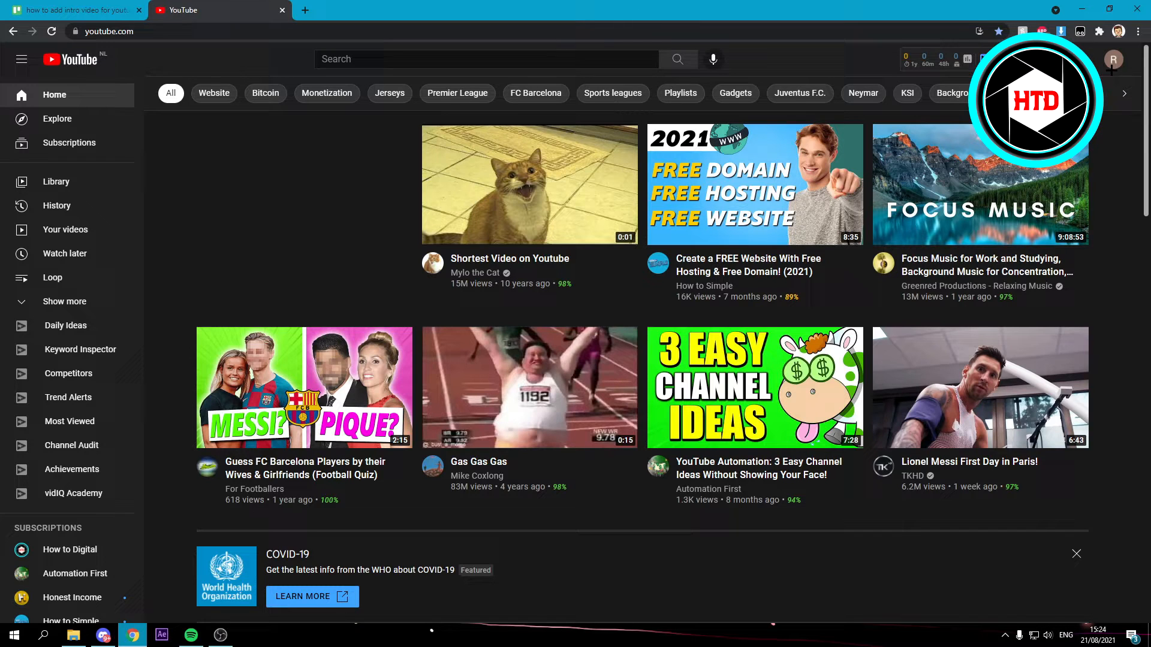
{"action": "mouse_move", "coordinate": [1113, 60]}
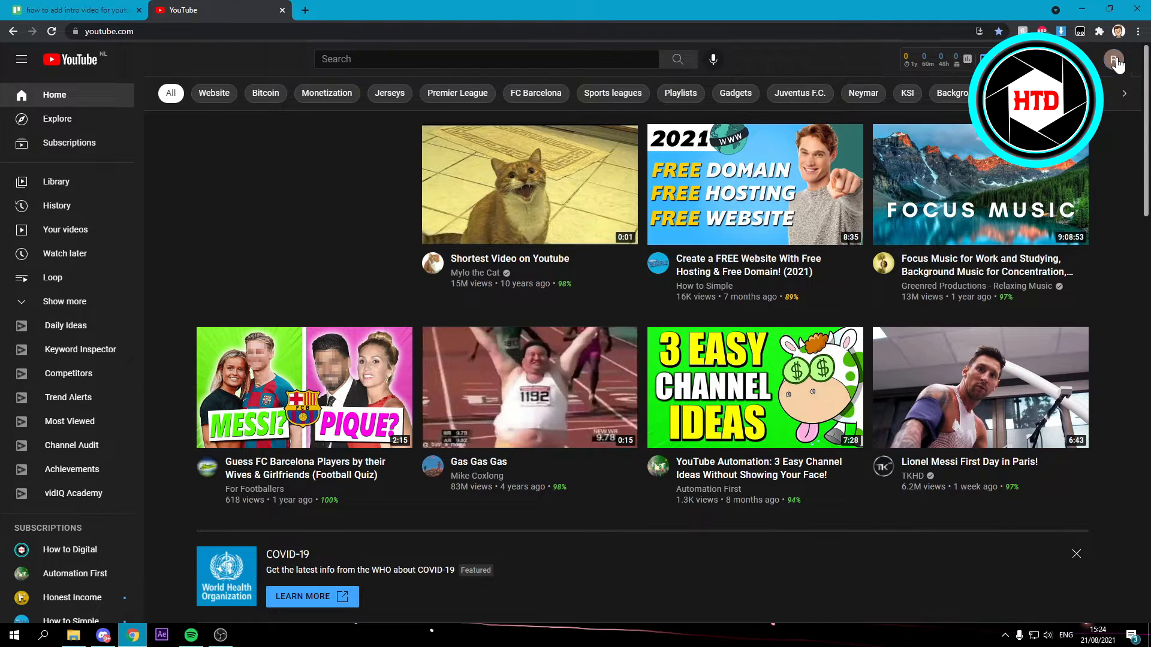
Go from the home feed to the RyanBroin HTD channel page via the profile avatar
{"action": "left_click", "coordinate": [1116, 60]}
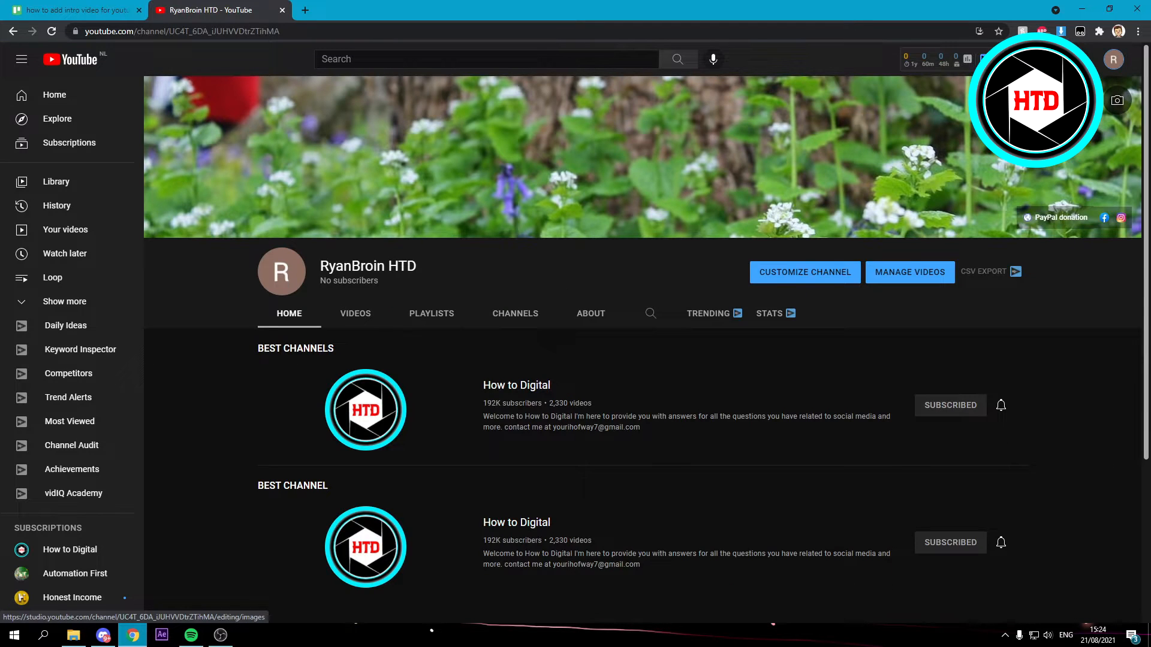
{"action": "mouse_move", "coordinate": [803, 272]}
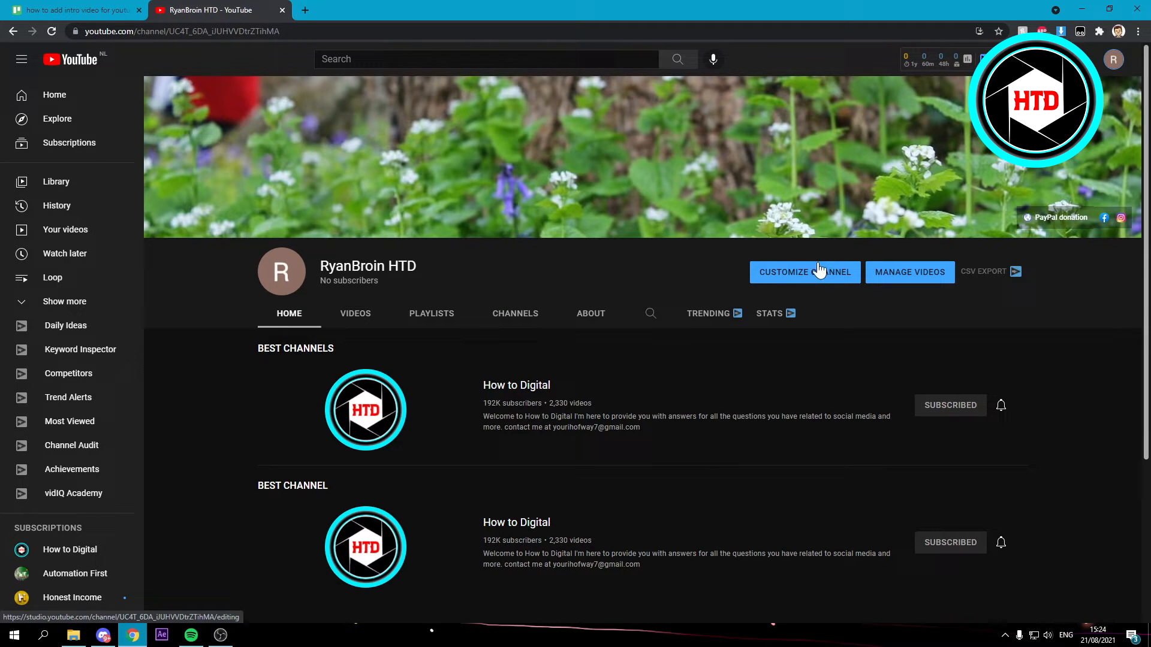
Enter Channel customization in YouTube Studio, landing on the Layout settings
{"action": "left_click", "coordinate": [804, 272]}
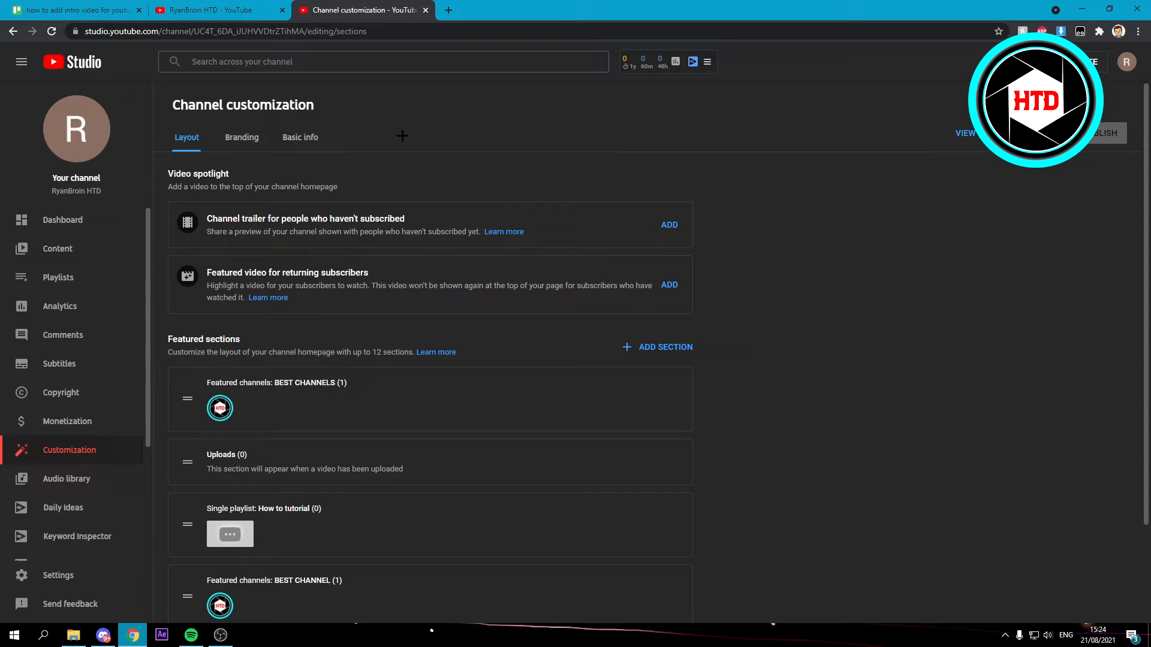
{"action": "mouse_move", "coordinate": [241, 137]}
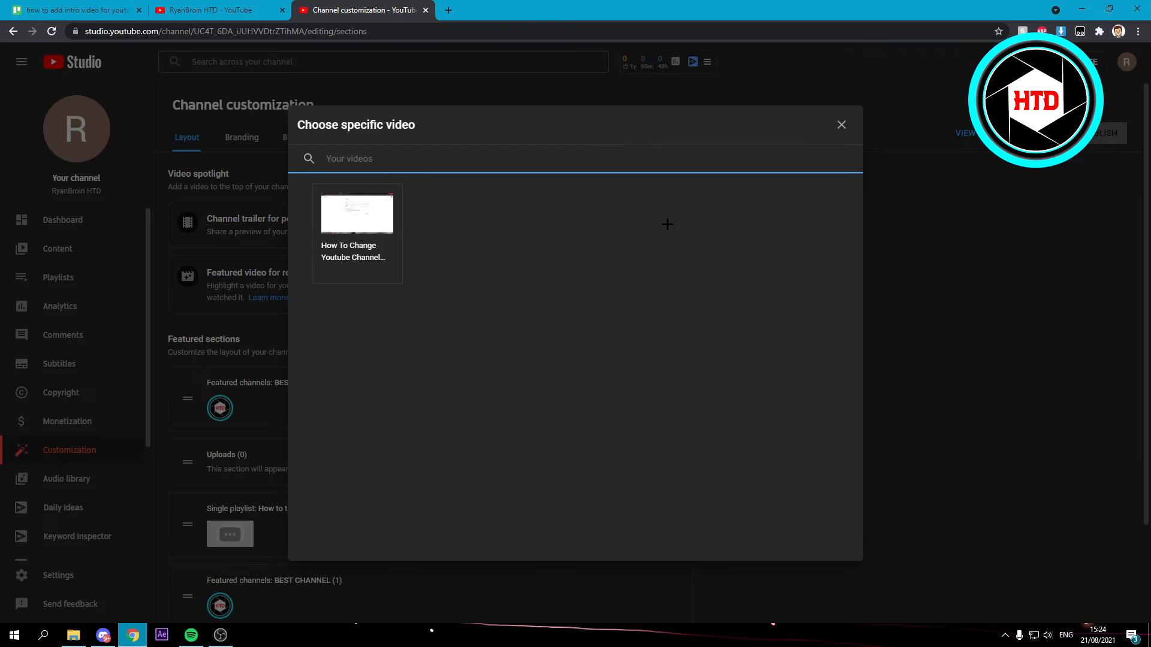
{"action": "mouse_move", "coordinate": [659, 230]}
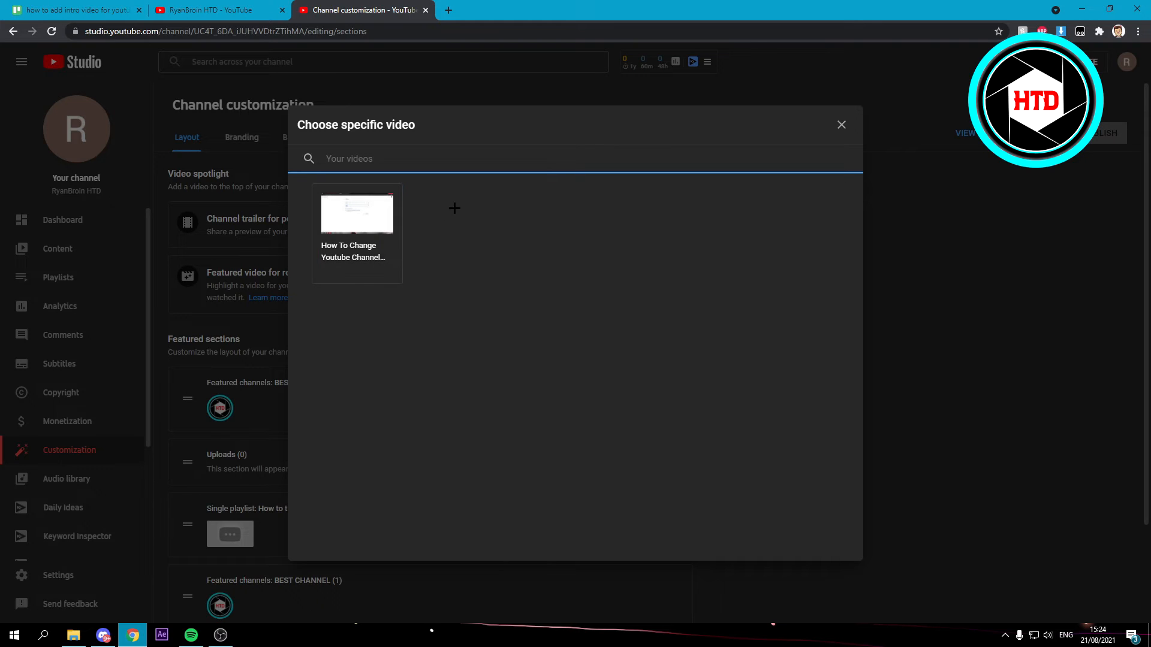
Choose 'How To Change Youtube Channel Name' as the channel trailer and publish it
{"action": "left_click", "coordinate": [356, 214]}
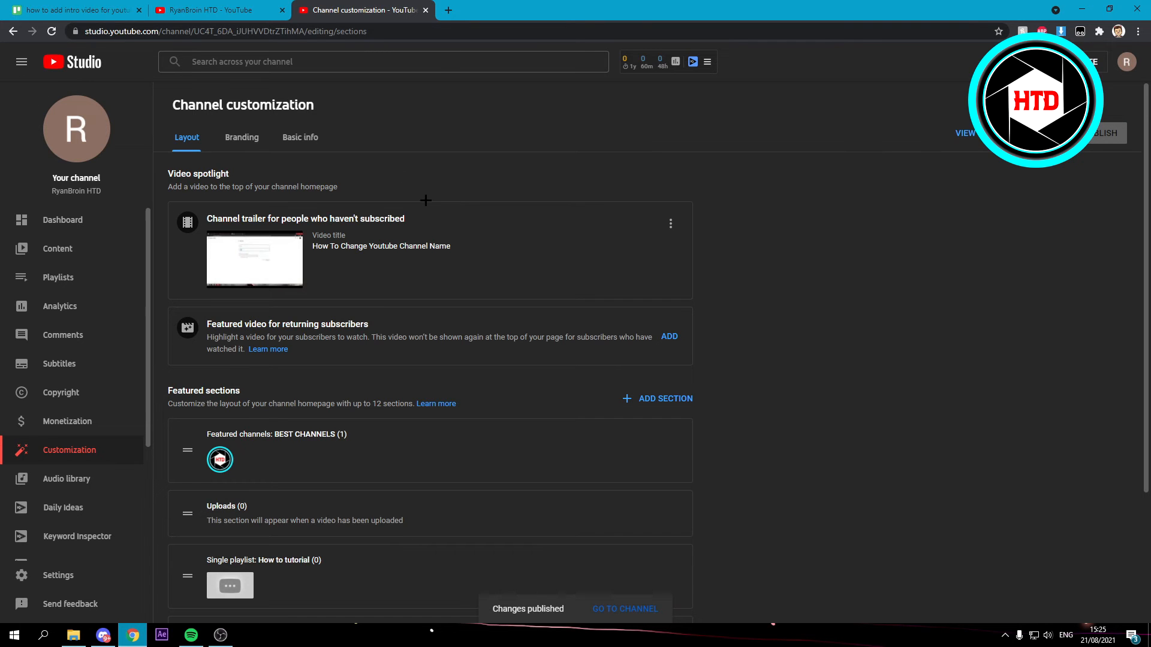
View the updated channel homepage, then mute and pause the trailer playing at the top
{"action": "left_click", "coordinate": [625, 608]}
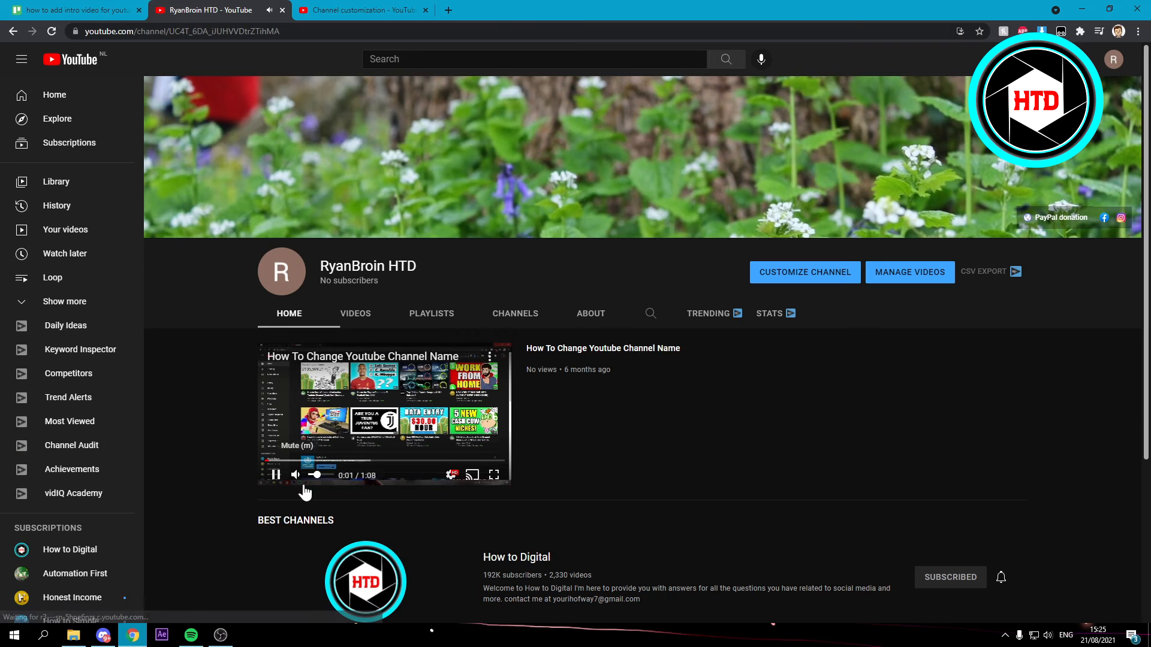
{"action": "left_click", "coordinate": [296, 474]}
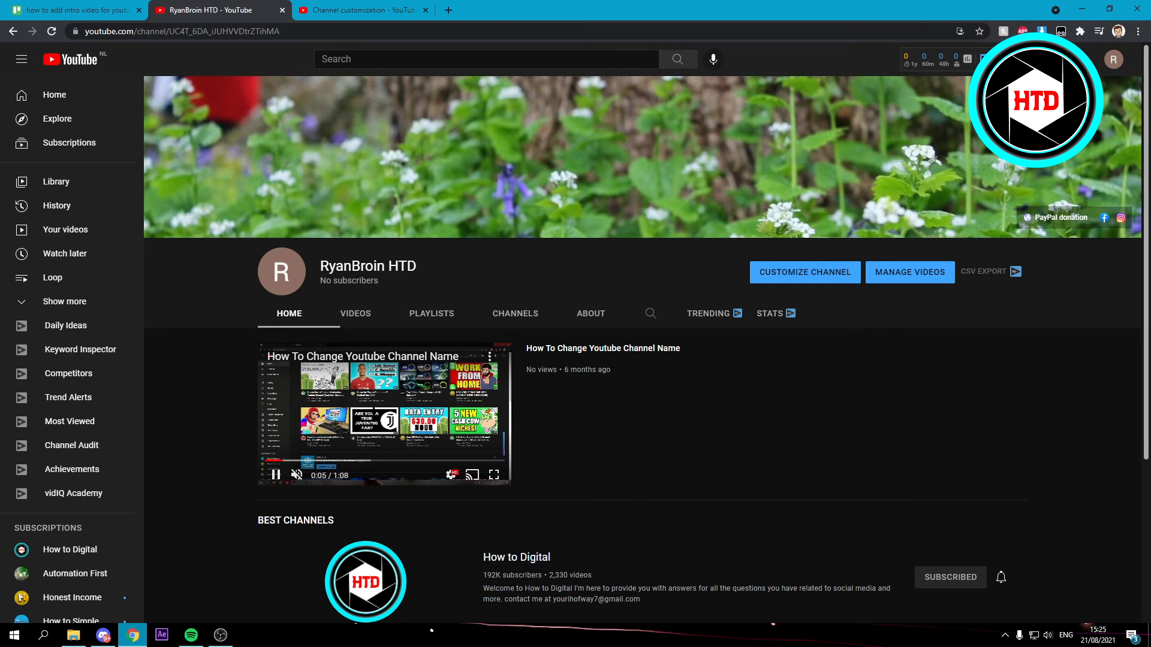
{"action": "left_click", "coordinate": [275, 475]}
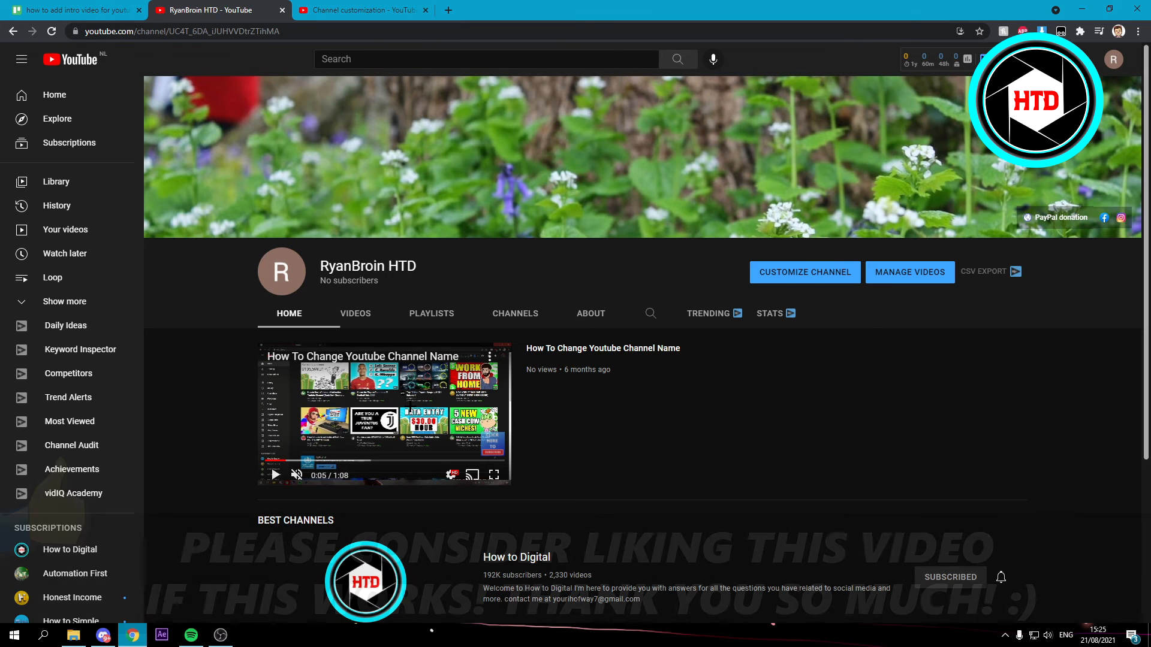